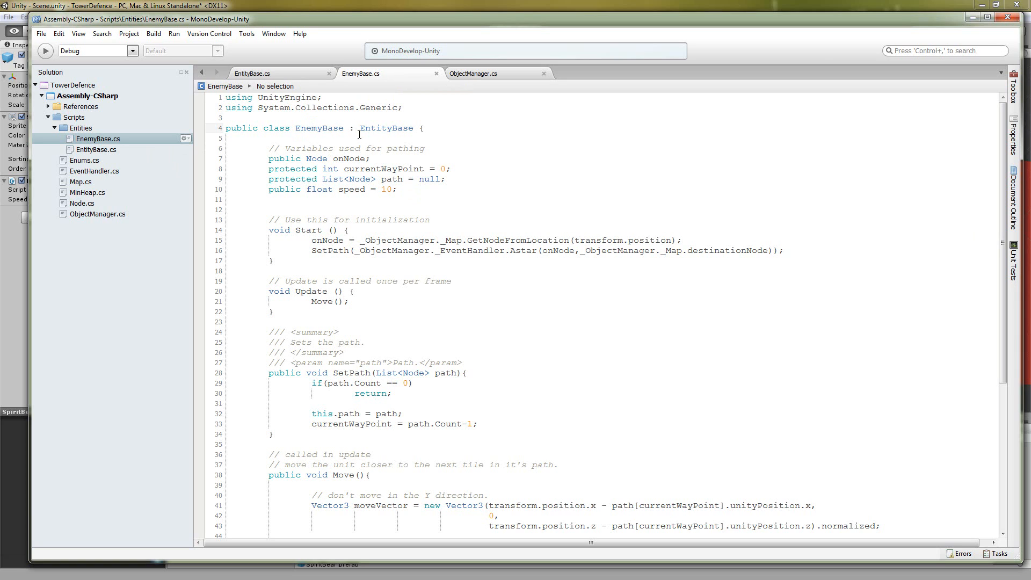
Select the base class name EntityBase in the EnemyBase class declaration
double_click(385, 127)
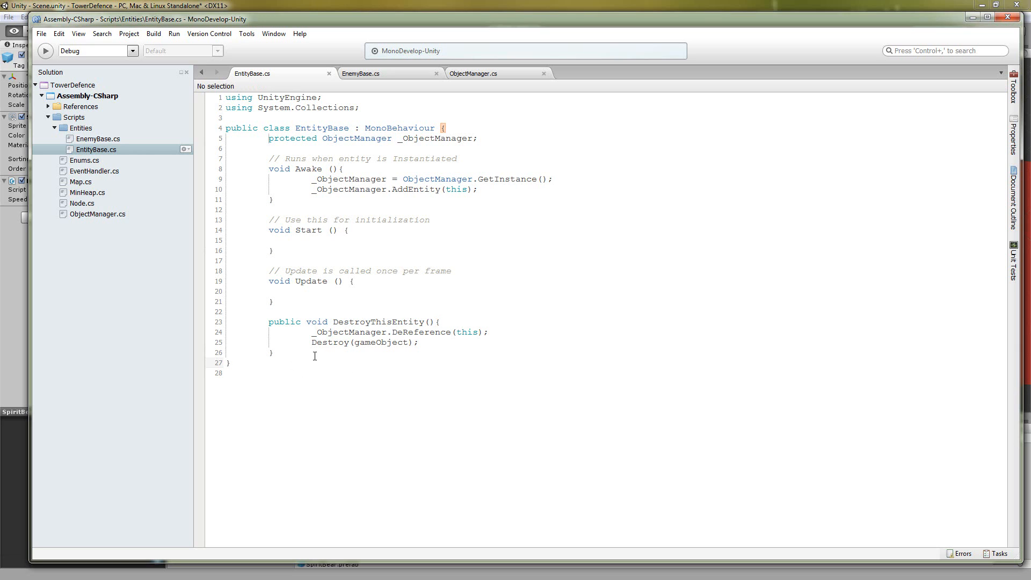
Mark the DeReference and AddEntity calls in EntityBase, then jump to AddEntity's definition in ObjectManager
click(232, 363)
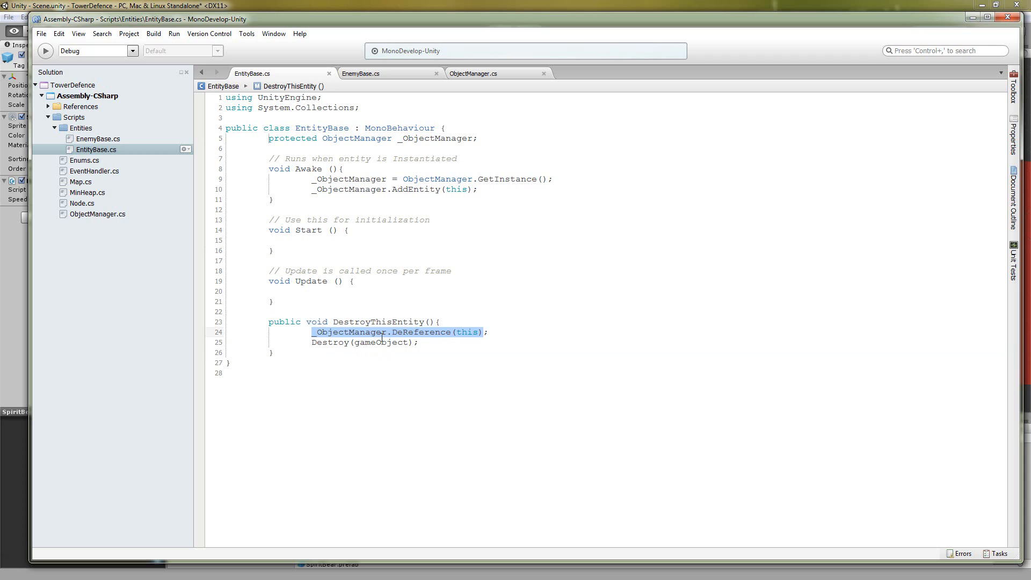
click(307, 342)
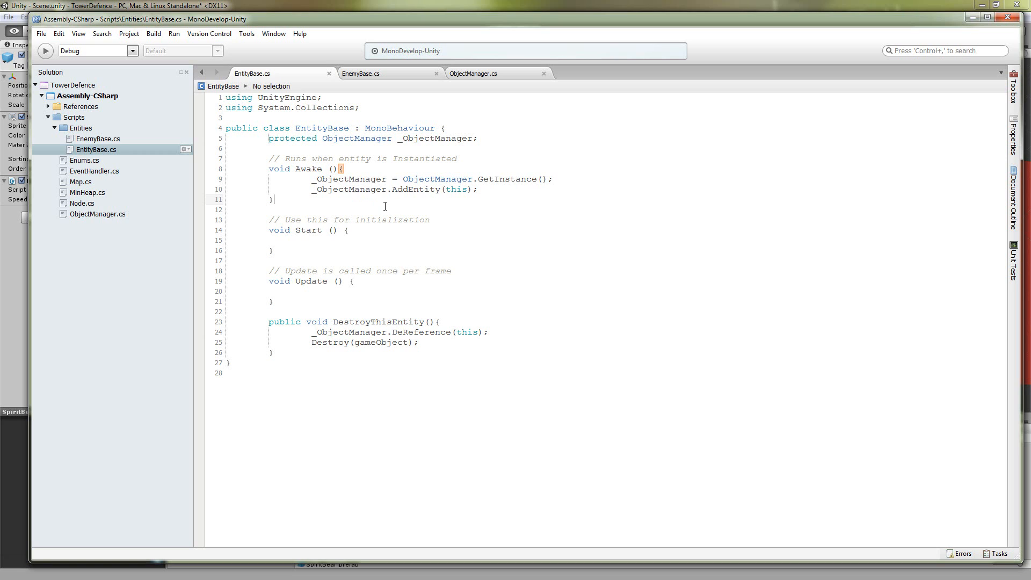
mouse_move(361, 191)
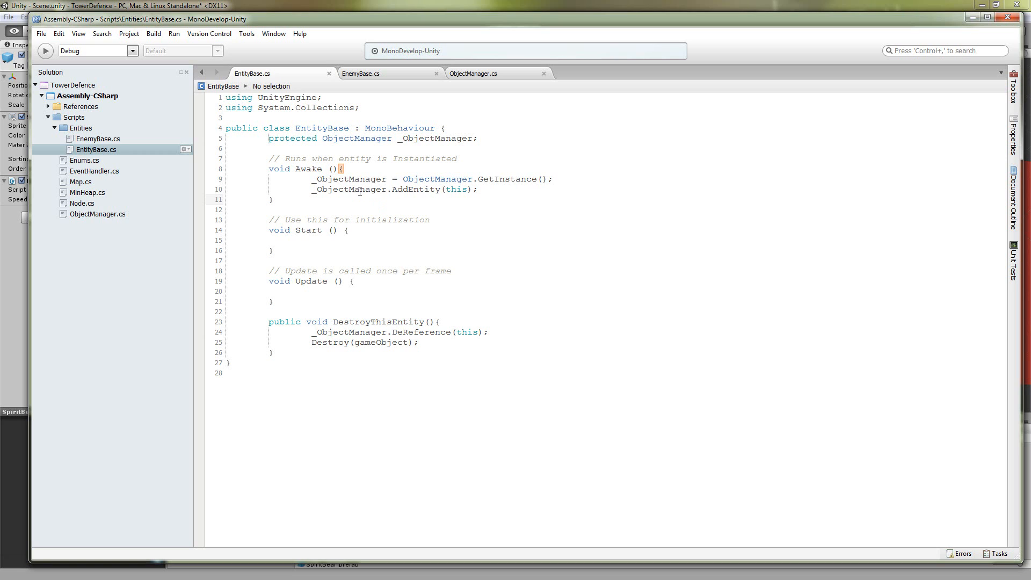
click(312, 178)
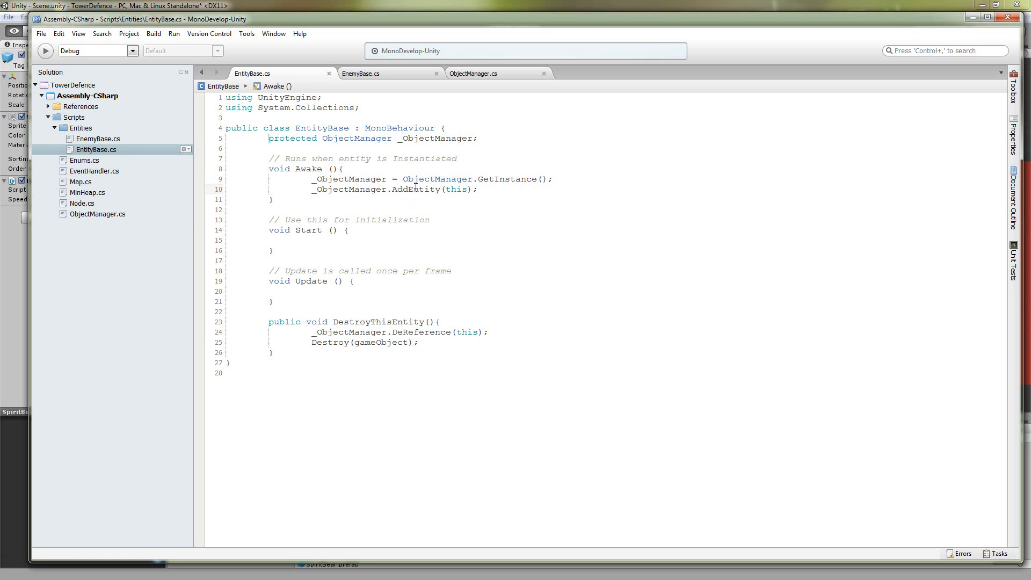
click(473, 73)
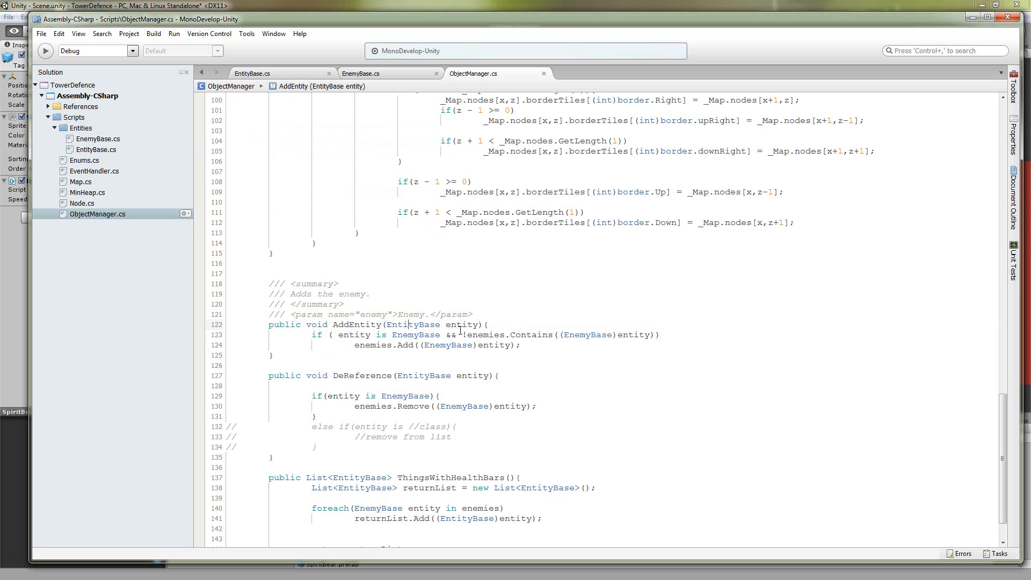
Select the 'entity is EnemyBase' check inside ObjectManager's AddEntity method
drag(341, 335, 438, 336)
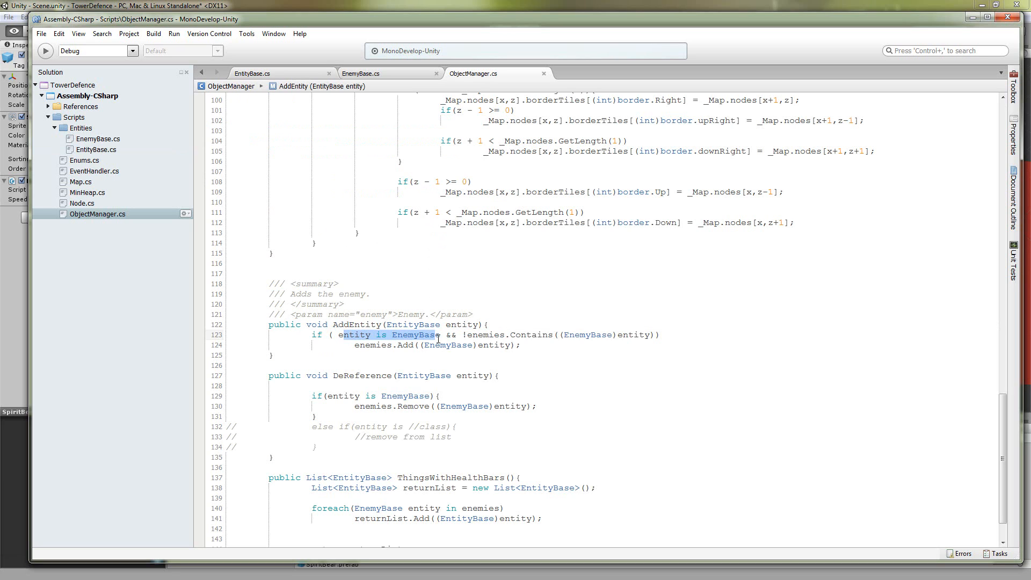
click(477, 335)
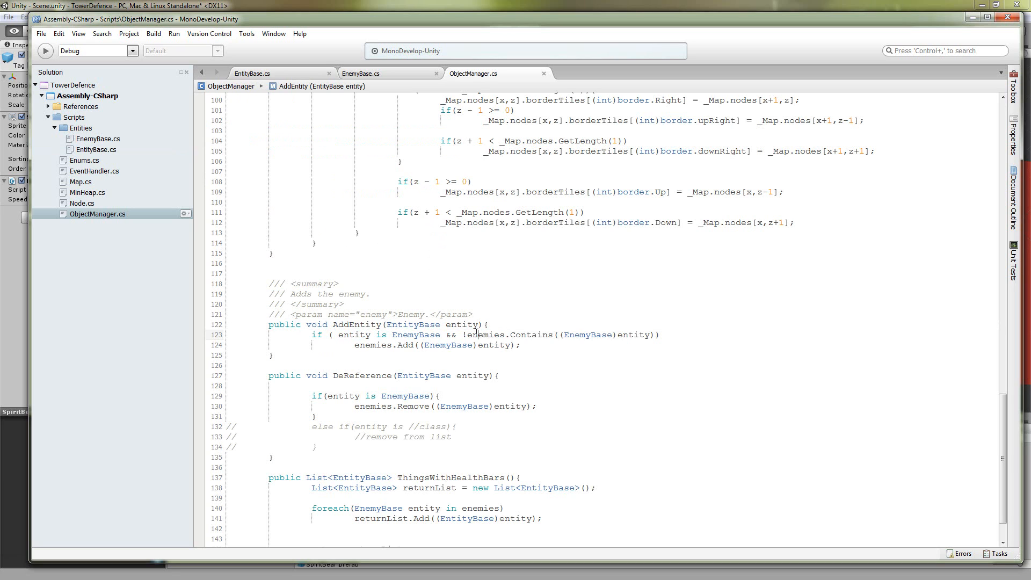
drag(464, 335, 638, 335)
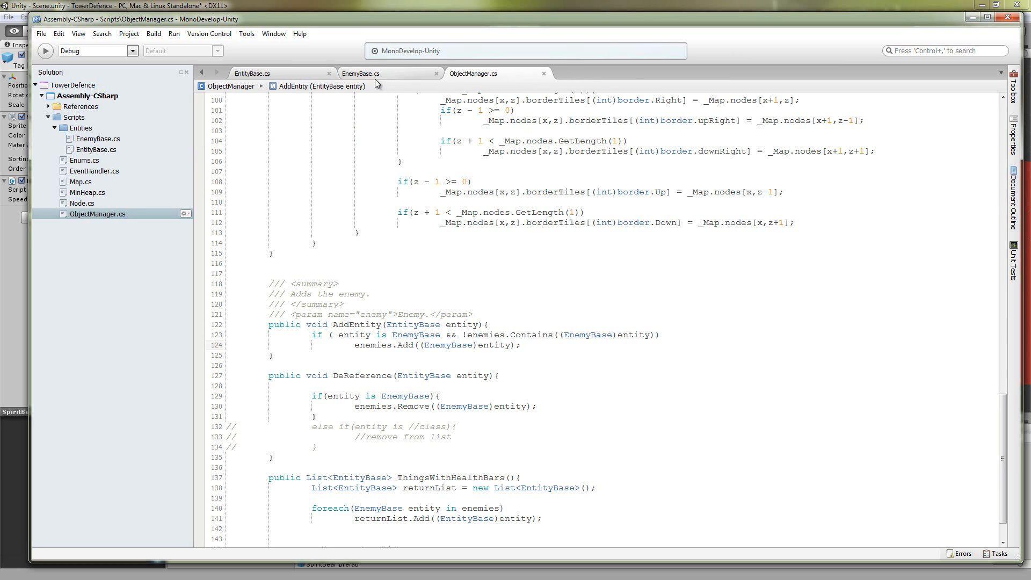
Flip between the EntityBase and EnemyBase scripts, ending on EnemyBase.cs
click(251, 73)
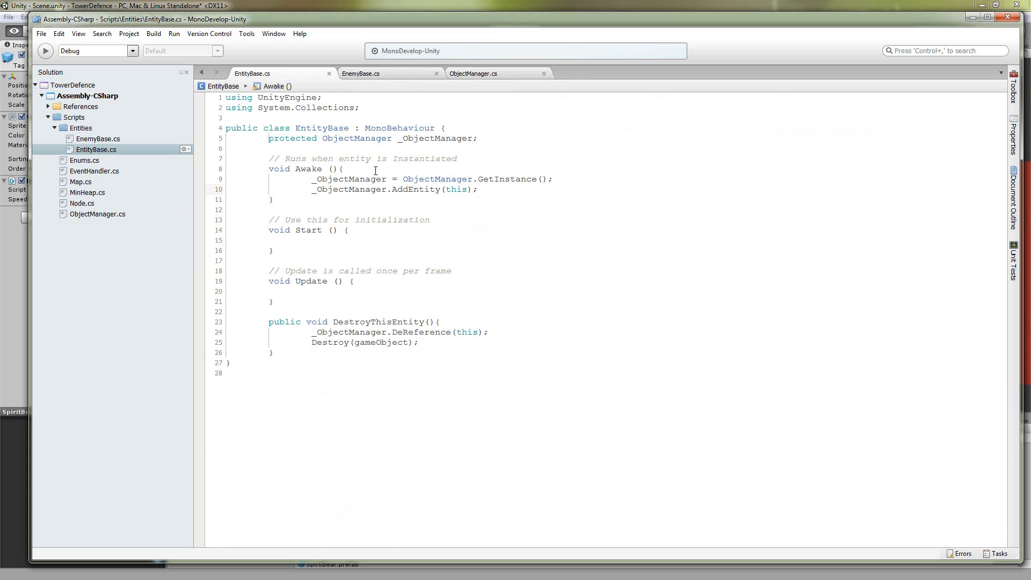
click(361, 74)
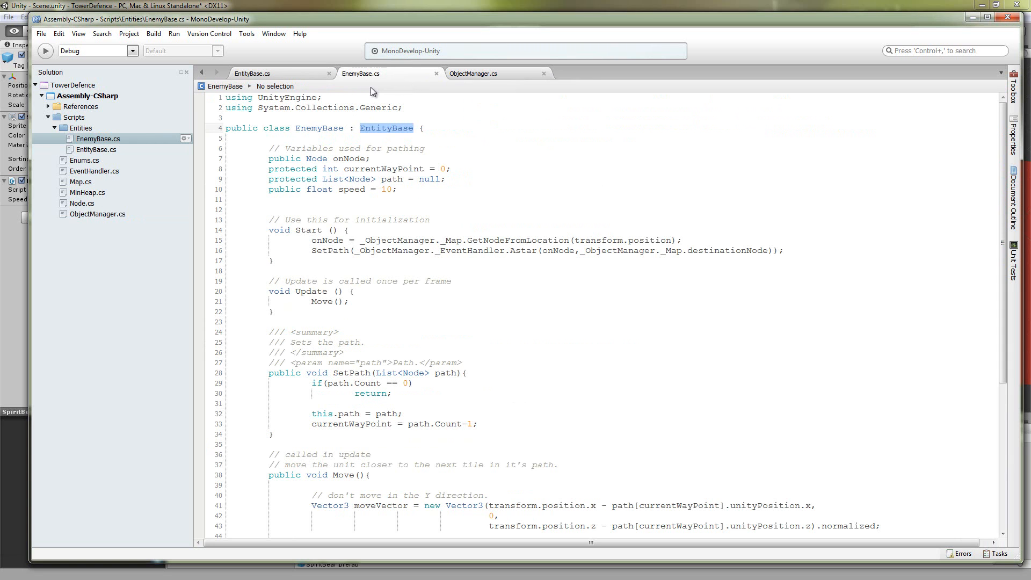
click(252, 73)
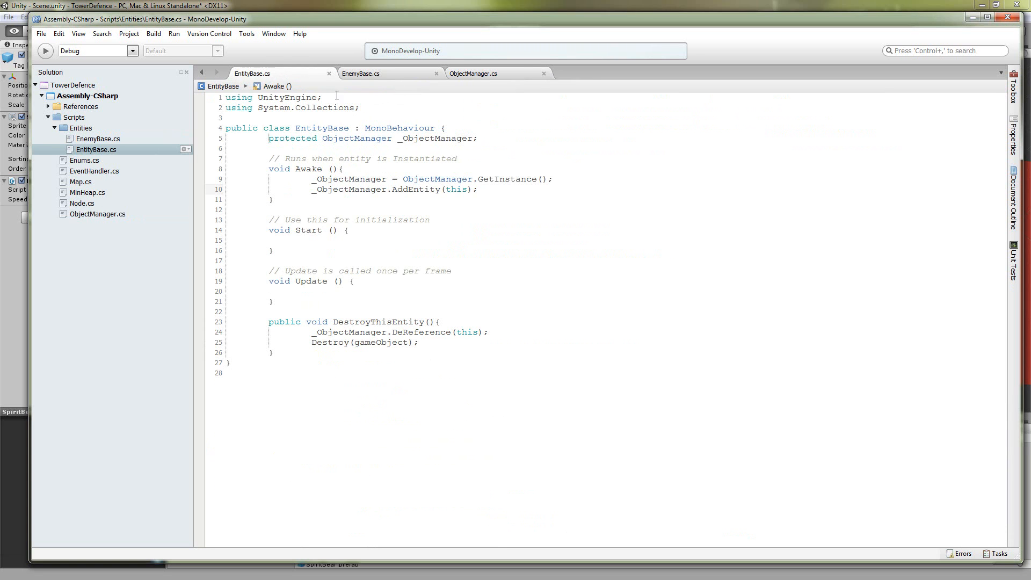
click(360, 73)
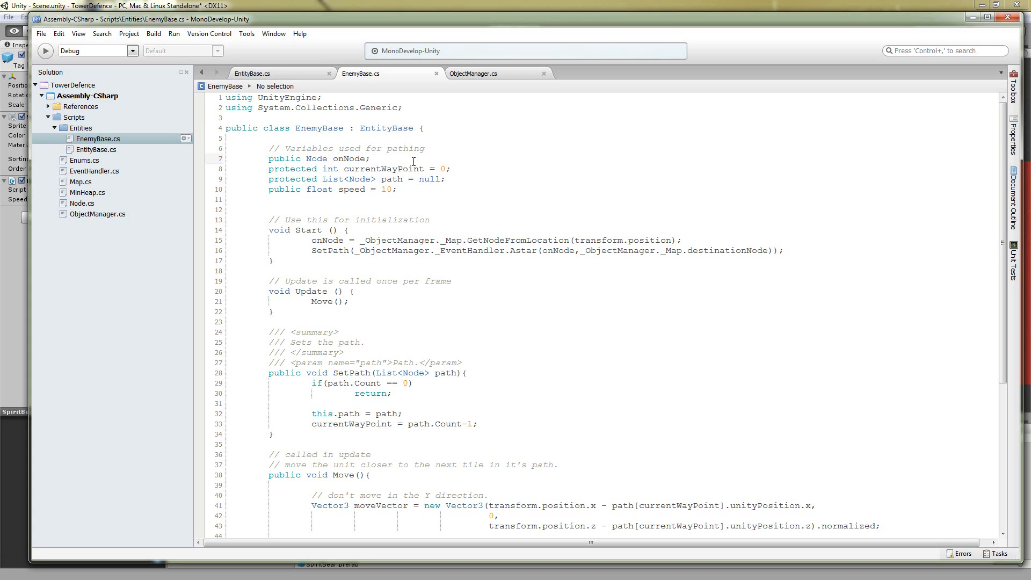
click(451, 169)
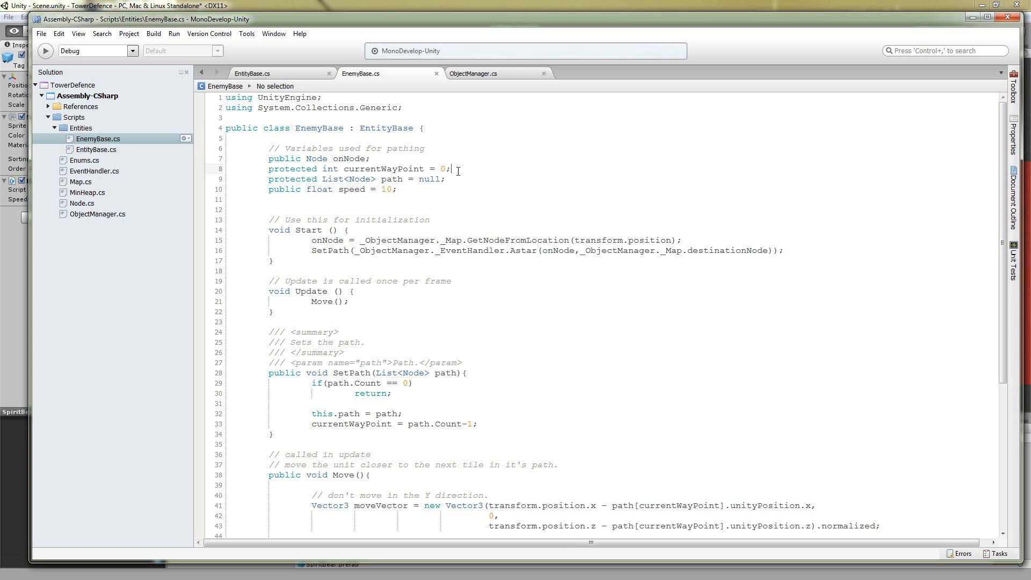
click(390, 178)
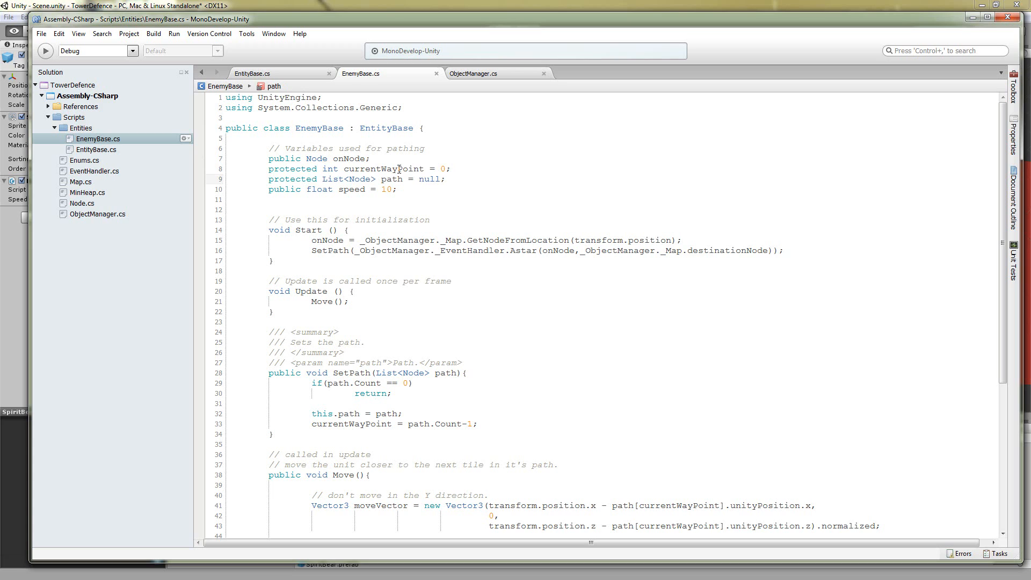
mouse_move(389, 168)
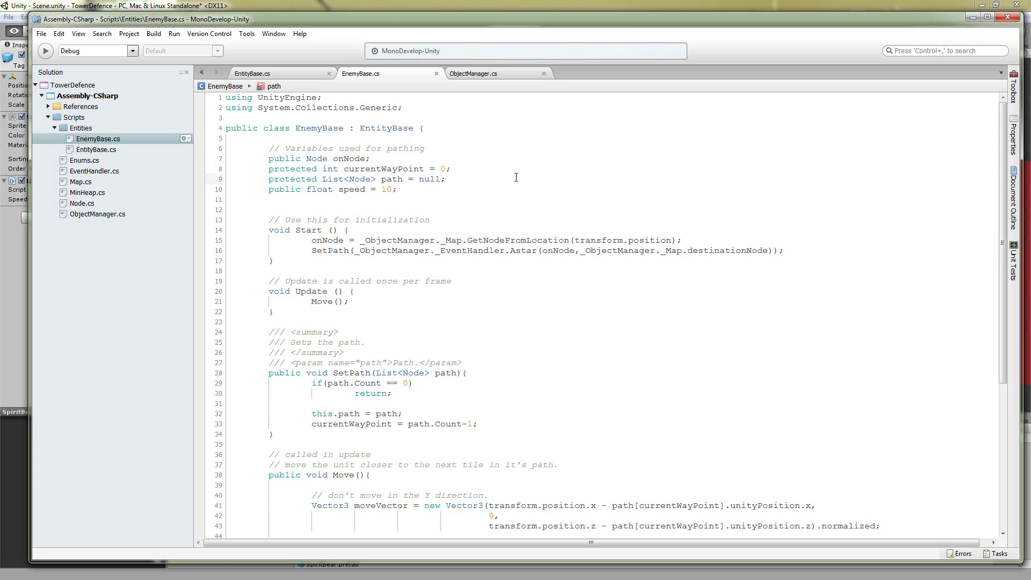
mouse_move(385, 182)
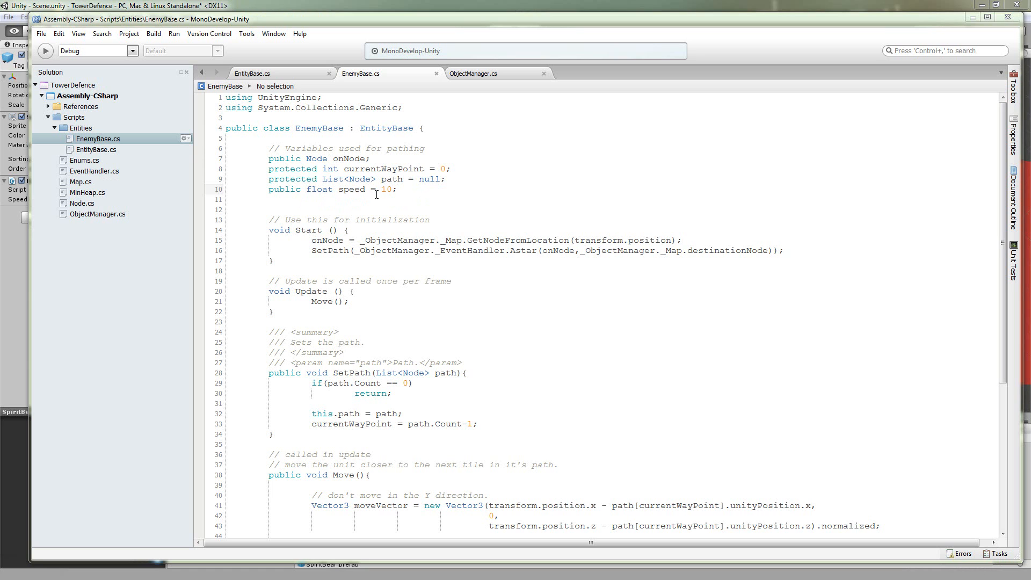
scroll(down, 3)
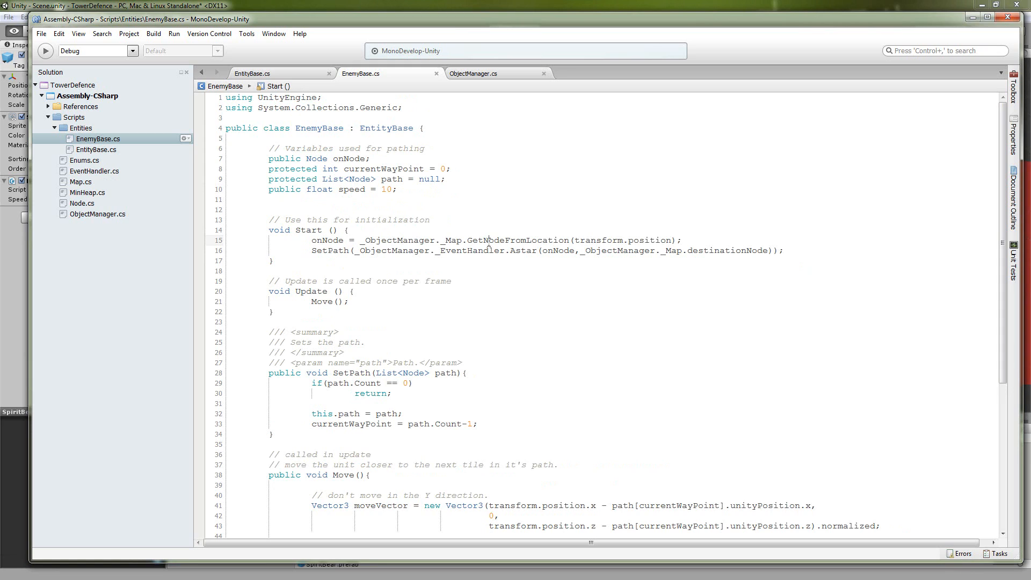
mouse_move(565, 223)
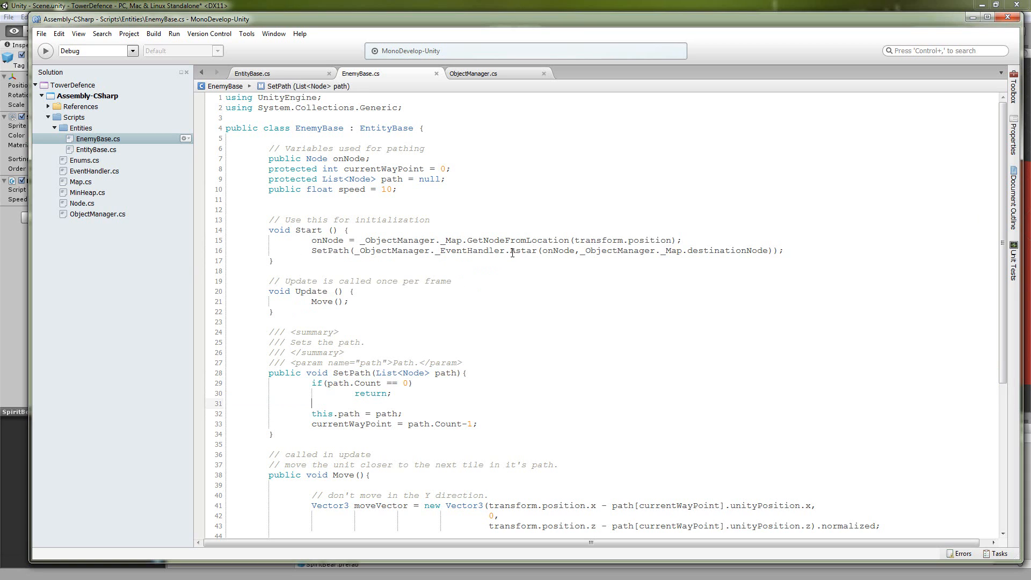
double_click(524, 250)
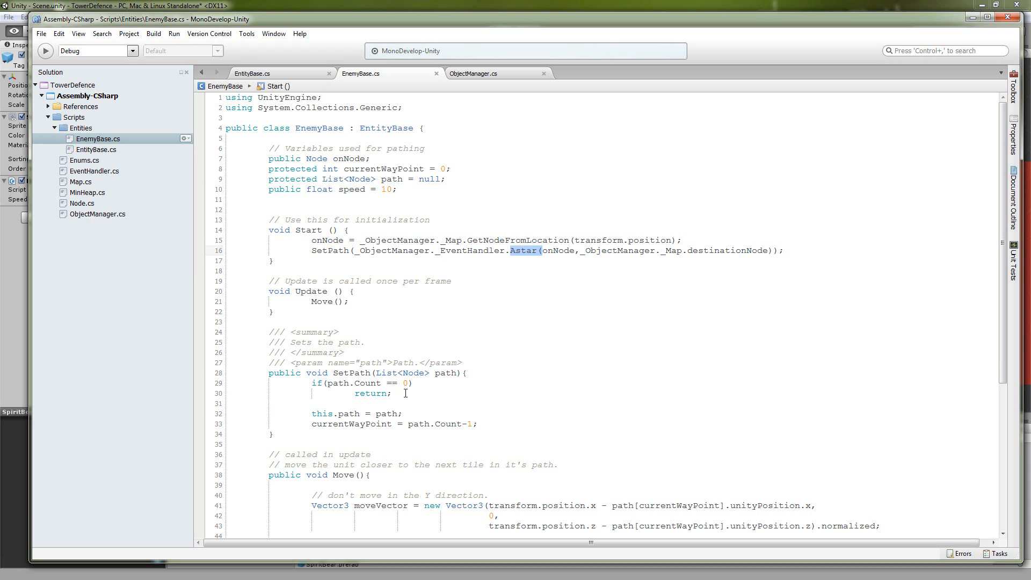
mouse_move(410, 402)
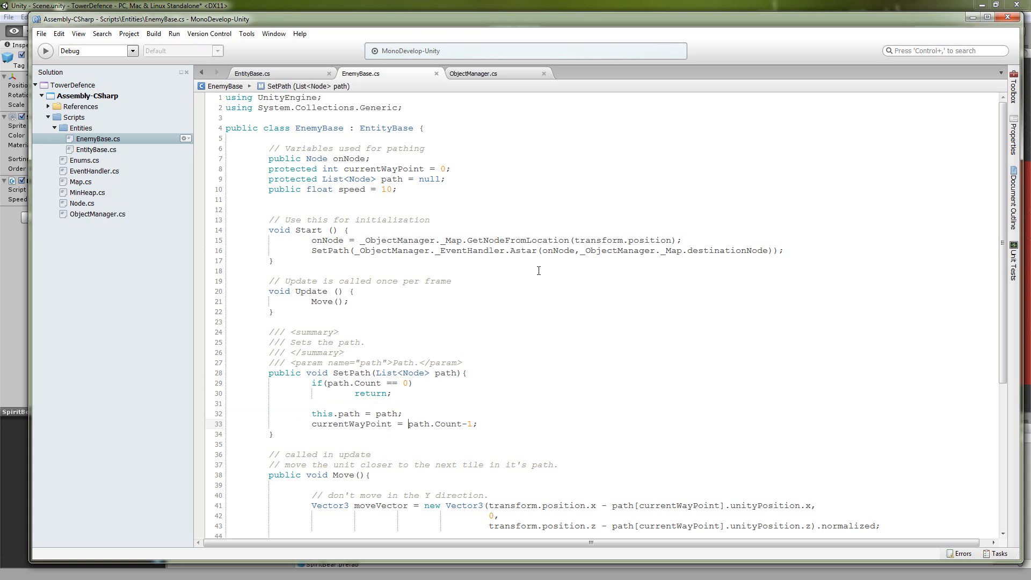
click(593, 271)
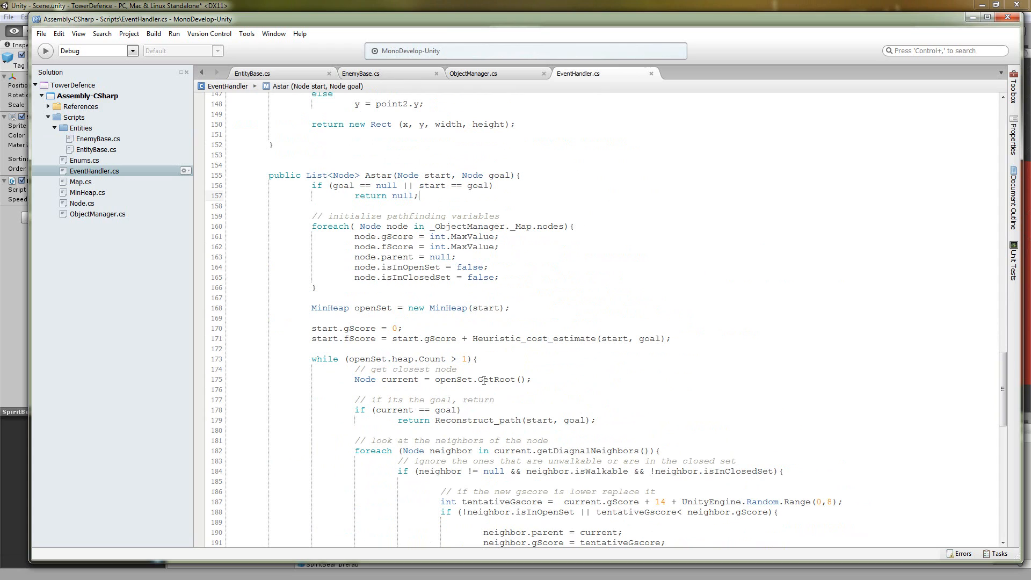
mouse_move(583, 206)
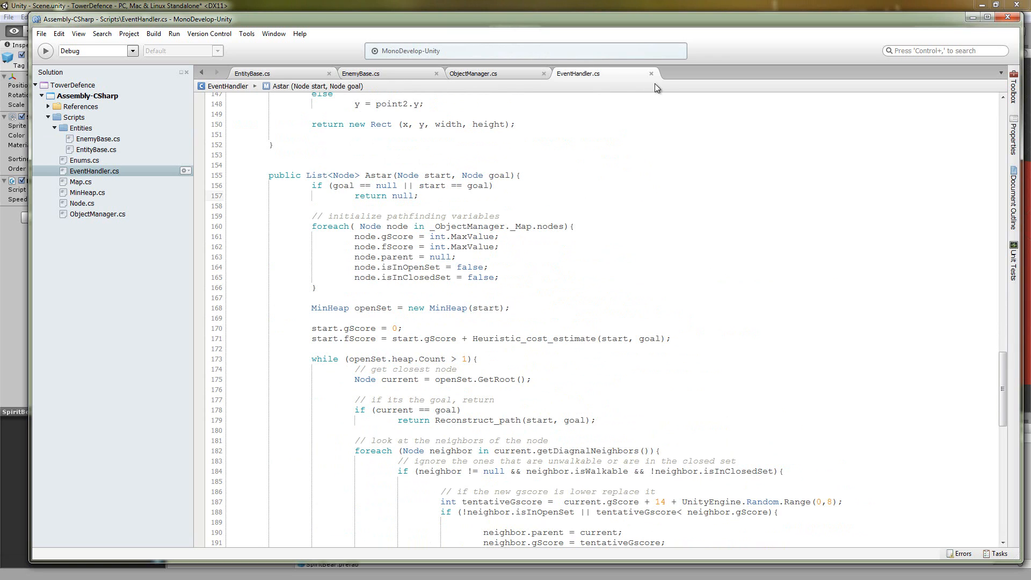
mouse_move(651, 84)
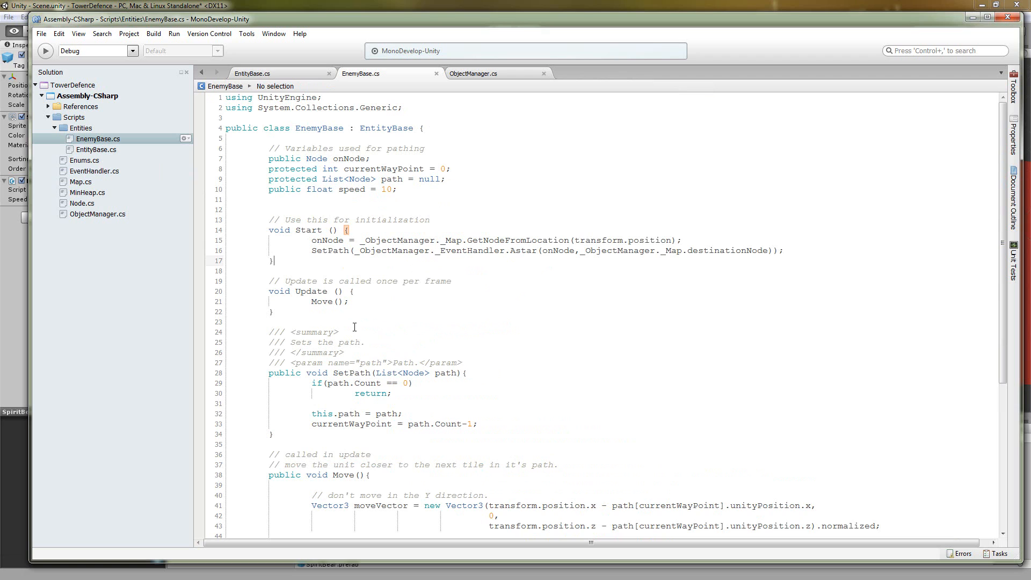
click(274, 312)
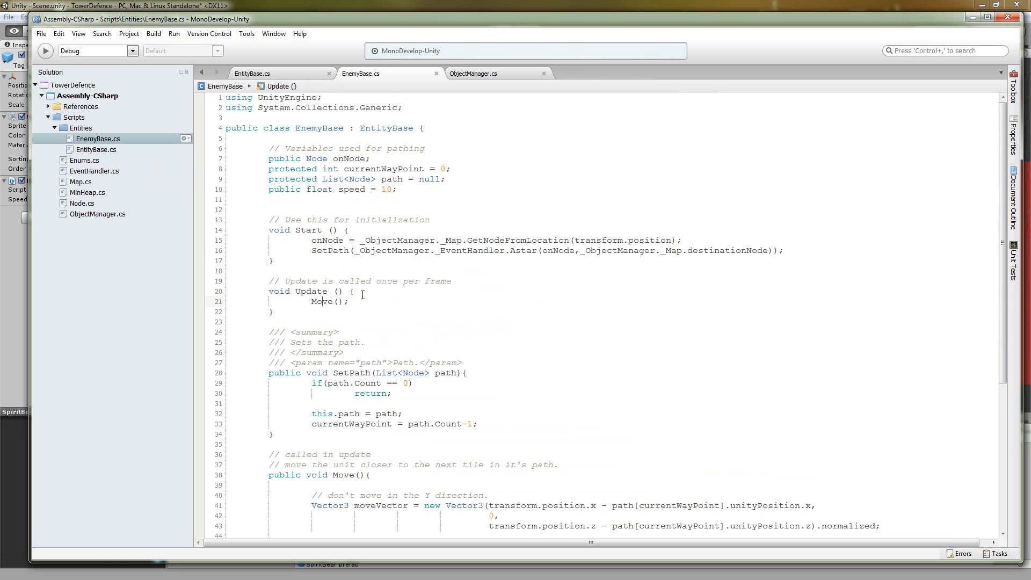
Scroll EnemyBase.cs down to the Move method and highlight its position-update lines
scroll(down, 3)
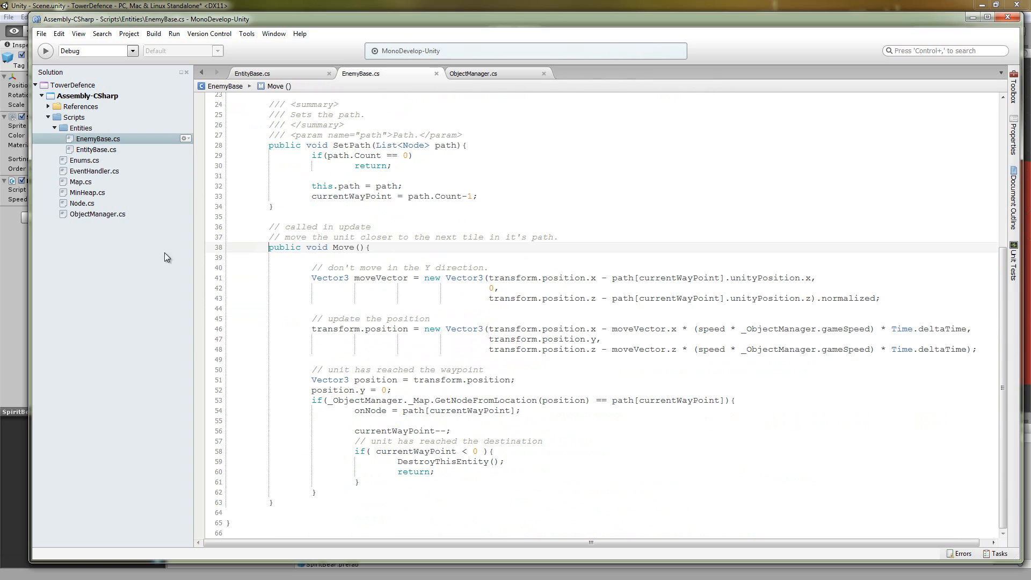
click(370, 247)
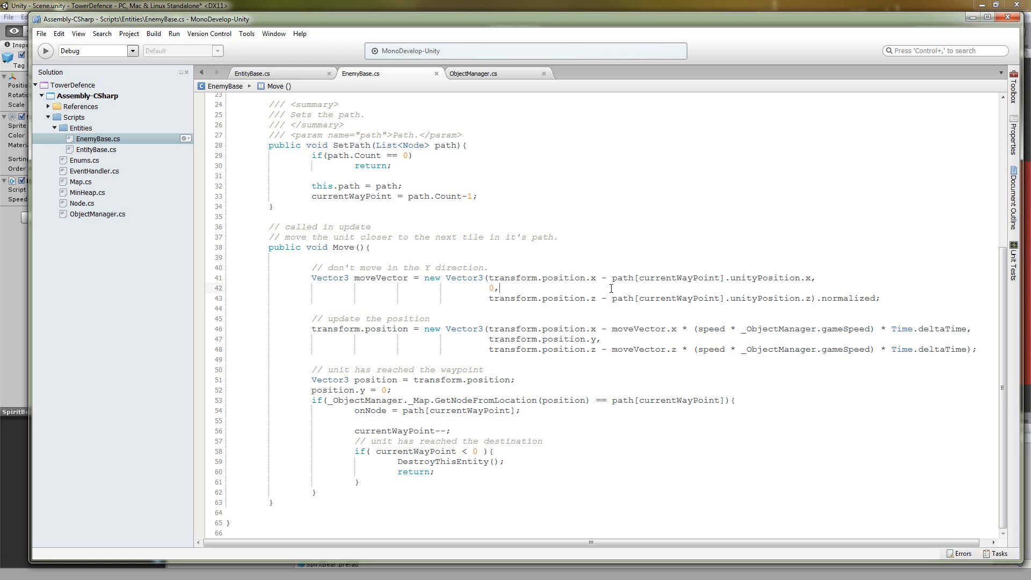
double_click(666, 277)
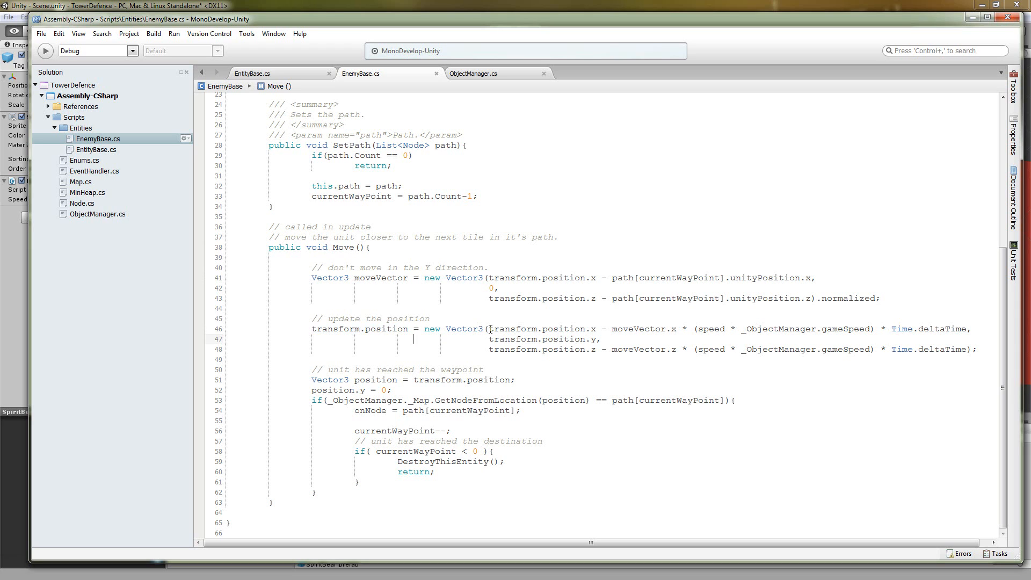
click(576, 325)
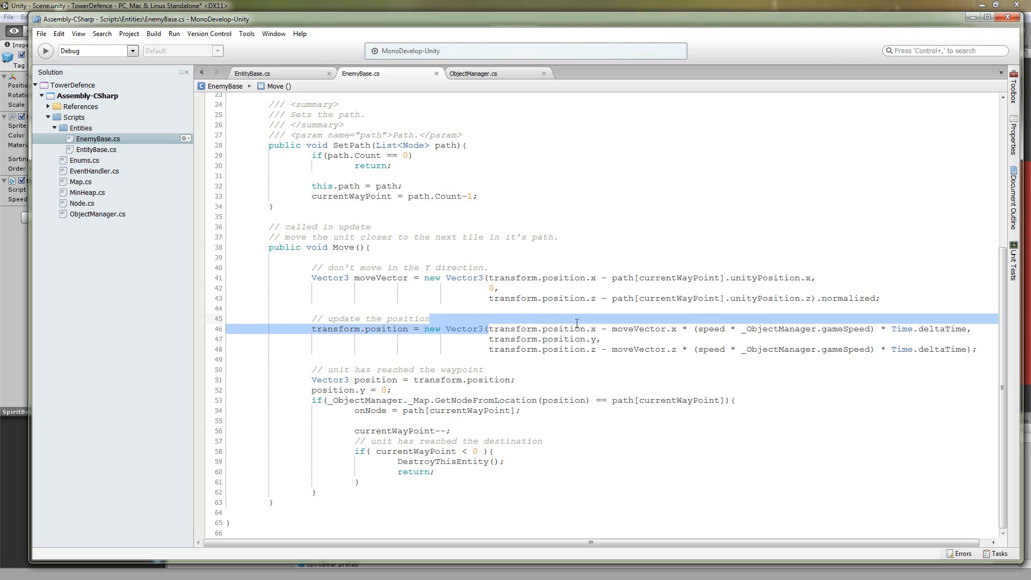
double_click(551, 329)
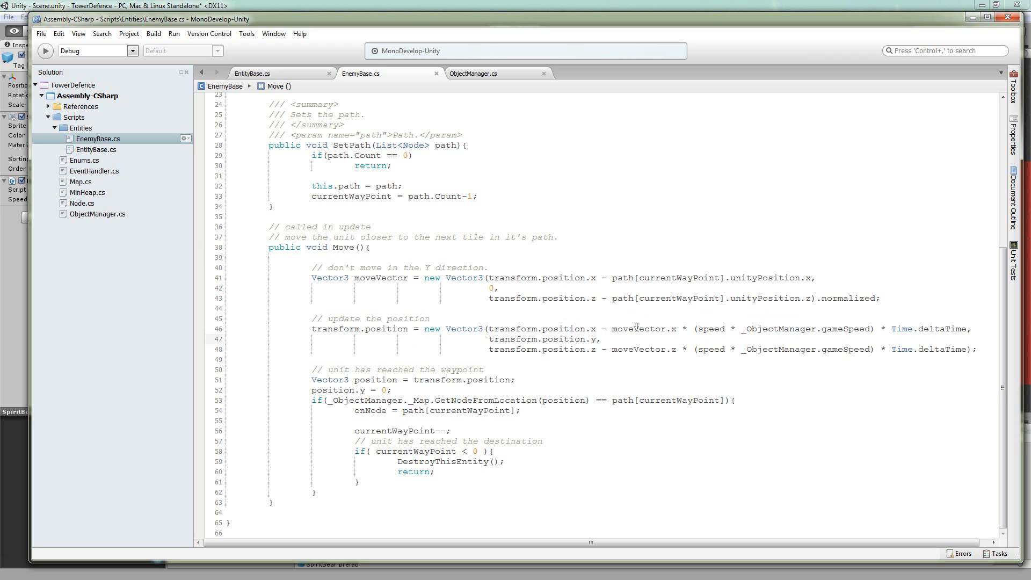
double_click(643, 329)
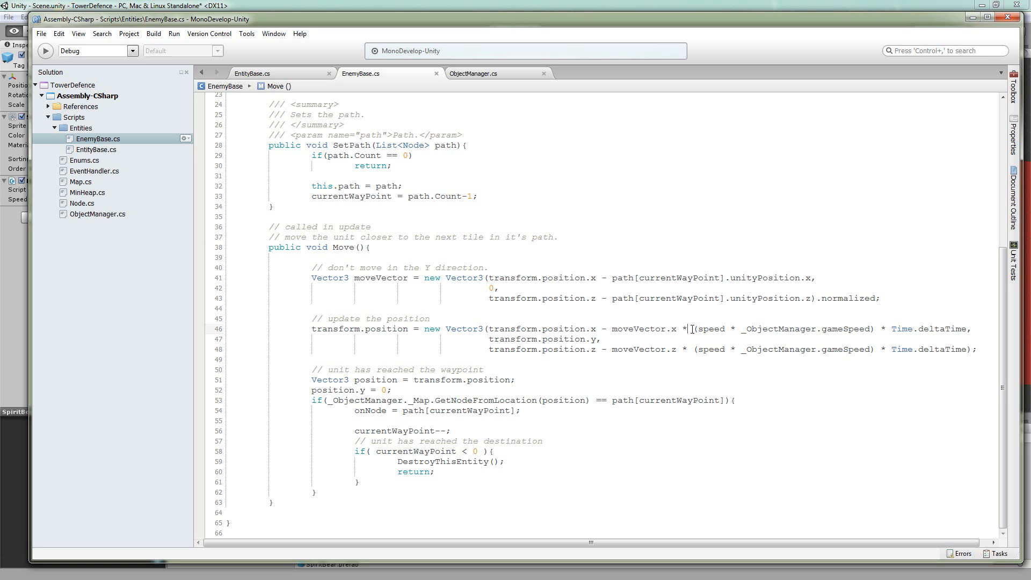
drag(696, 329, 845, 329)
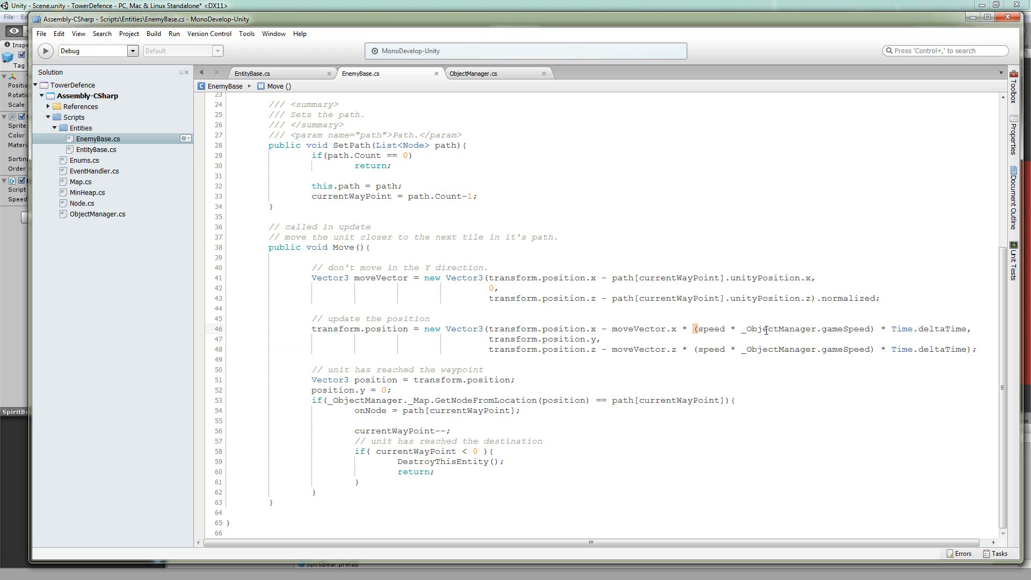
double_click(844, 329)
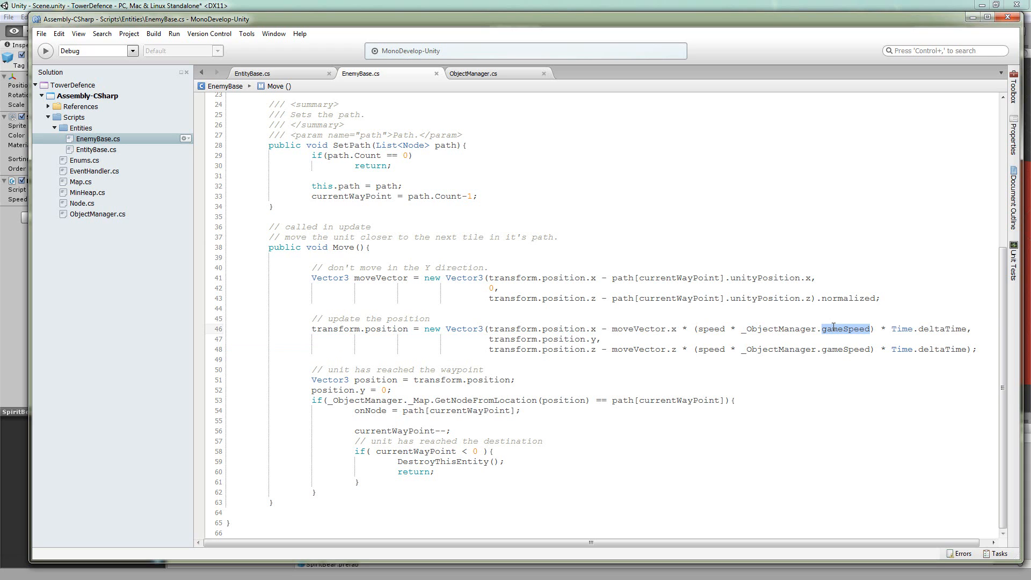
mouse_move(836, 330)
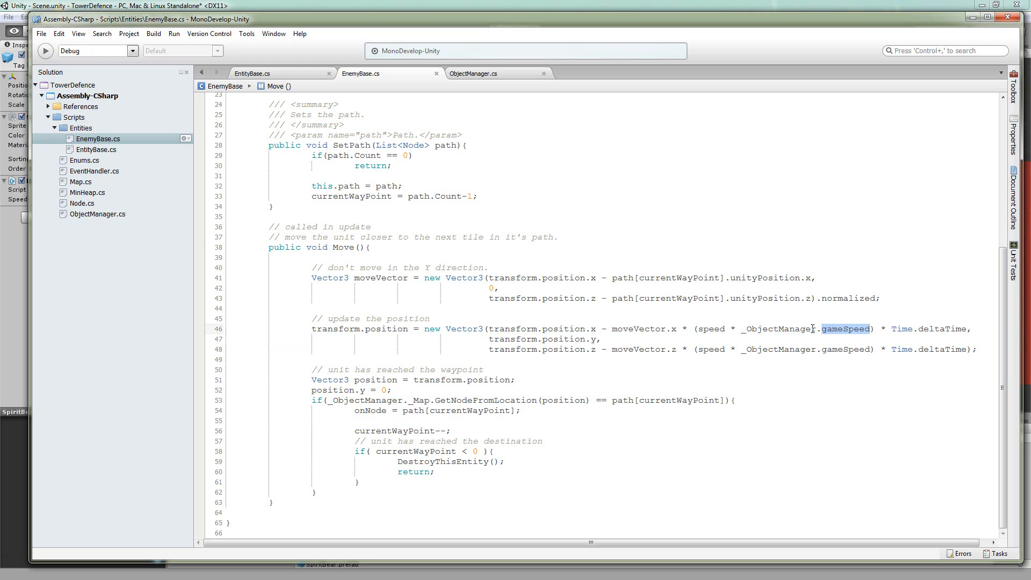
mouse_move(809, 329)
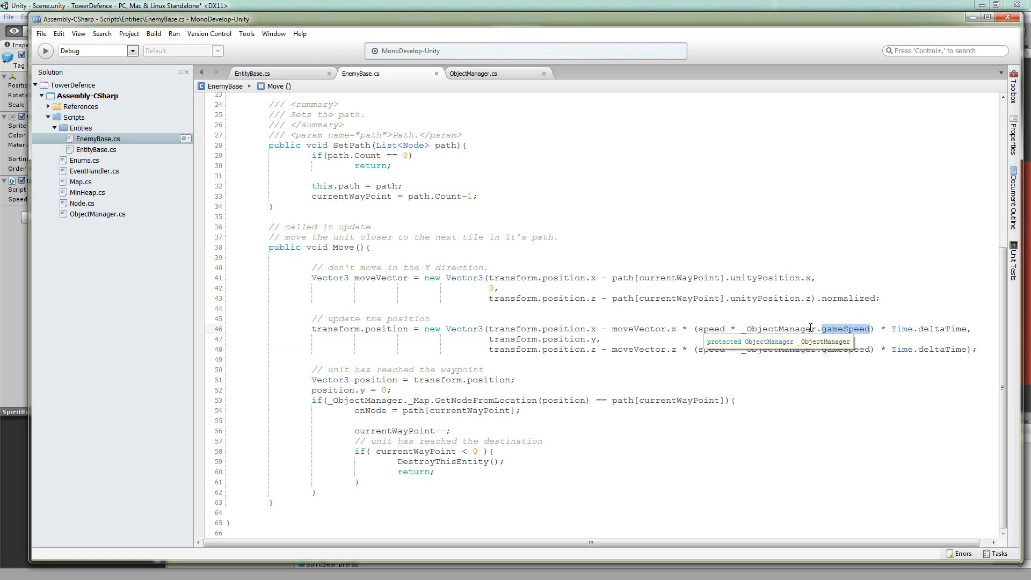
mouse_move(832, 318)
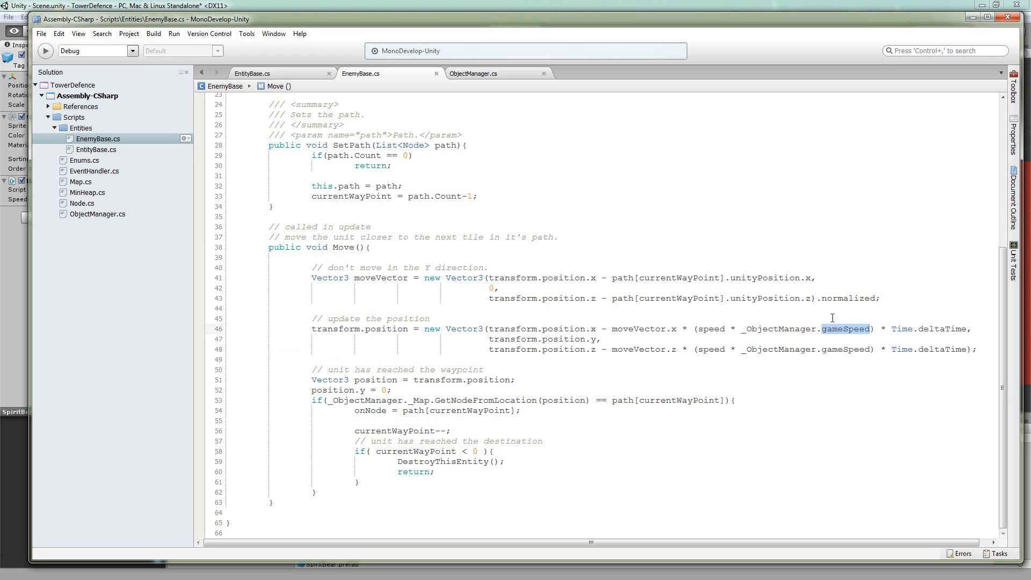
mouse_move(807, 329)
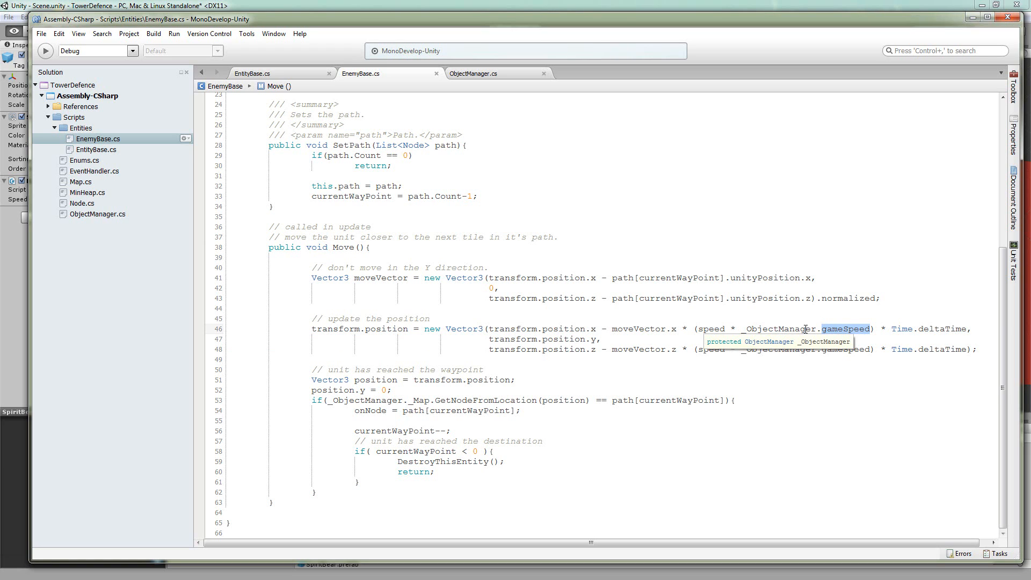
mouse_move(835, 327)
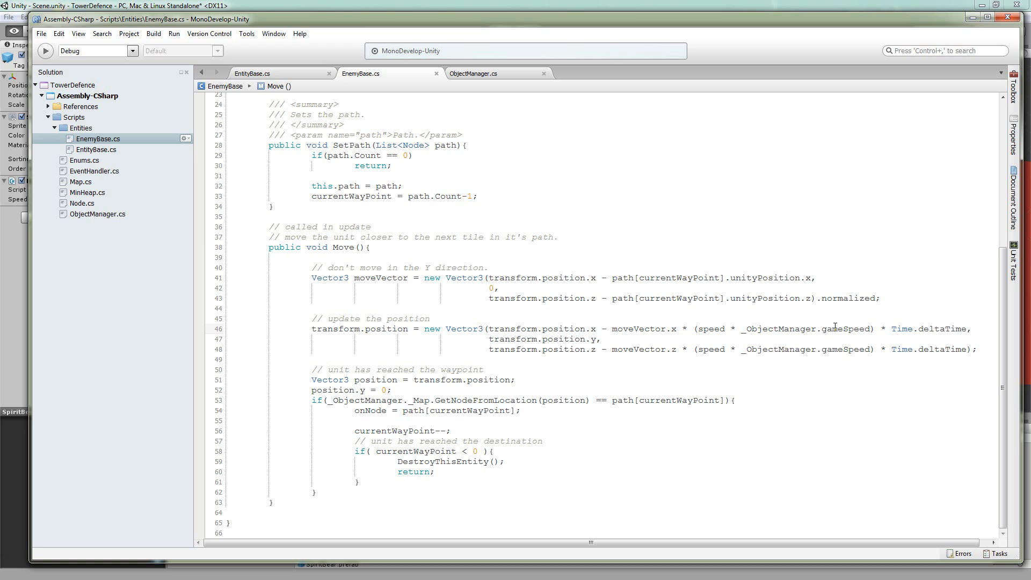
mouse_move(859, 338)
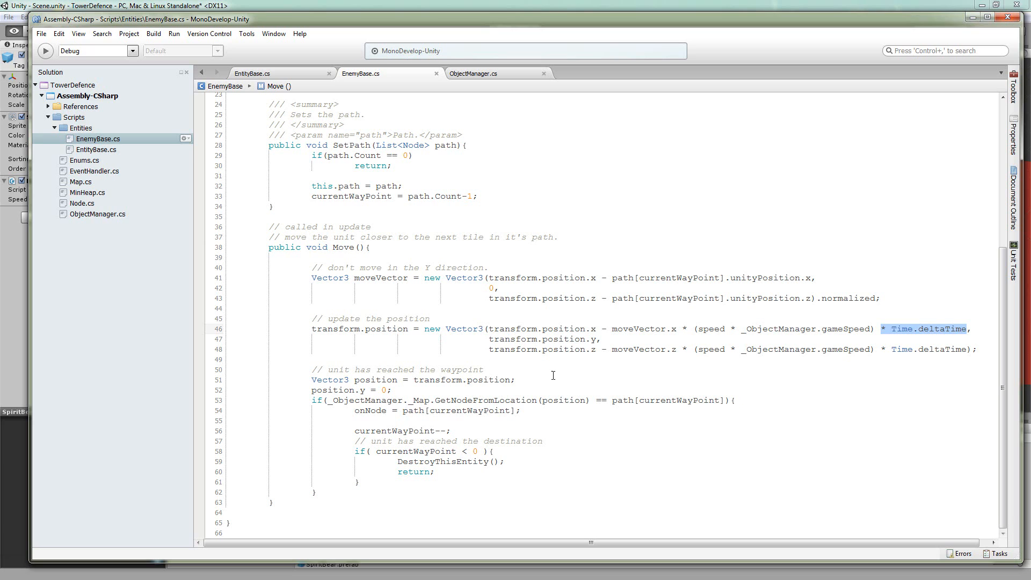
click(430, 400)
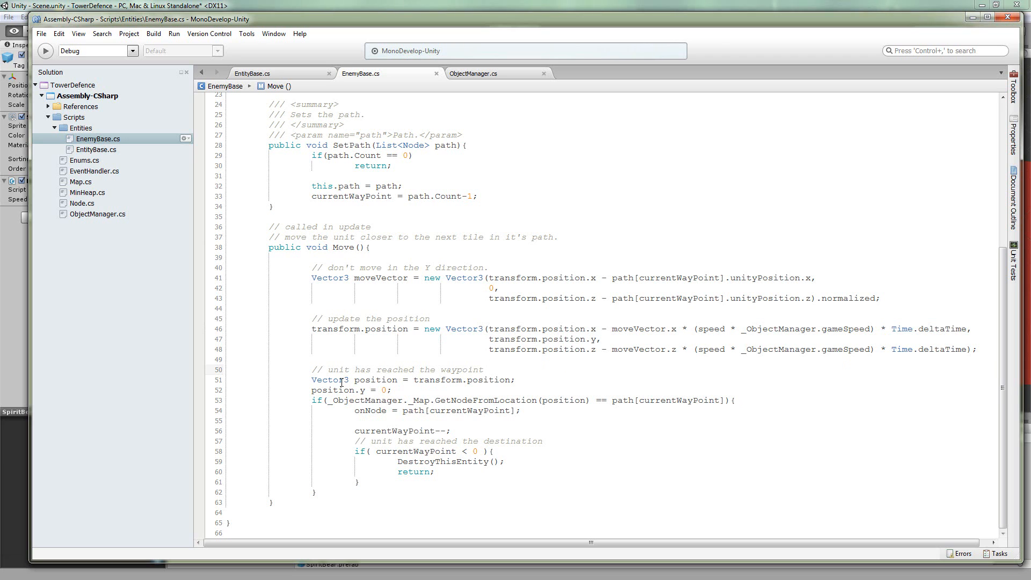
mouse_move(331, 380)
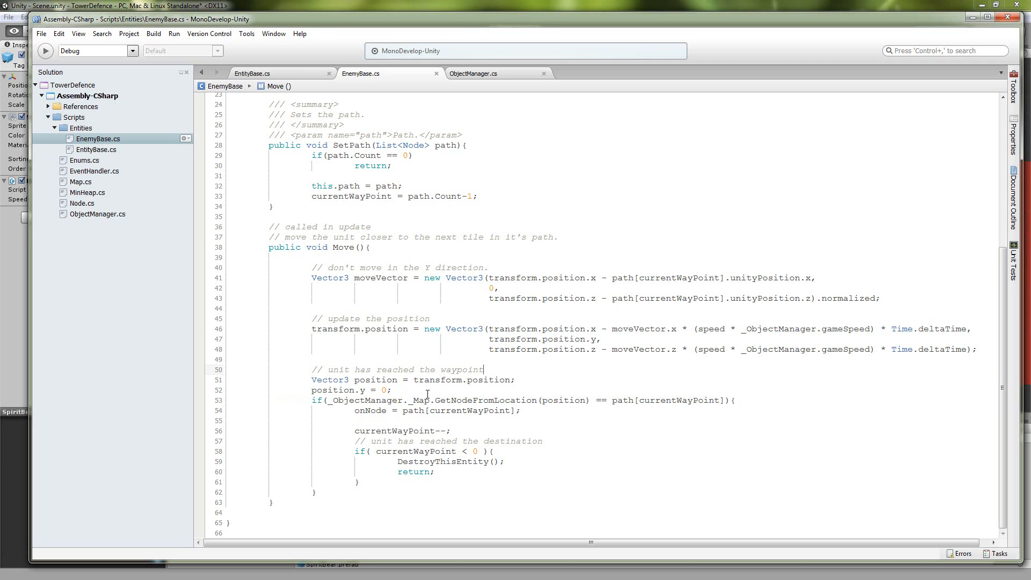
mouse_move(439, 390)
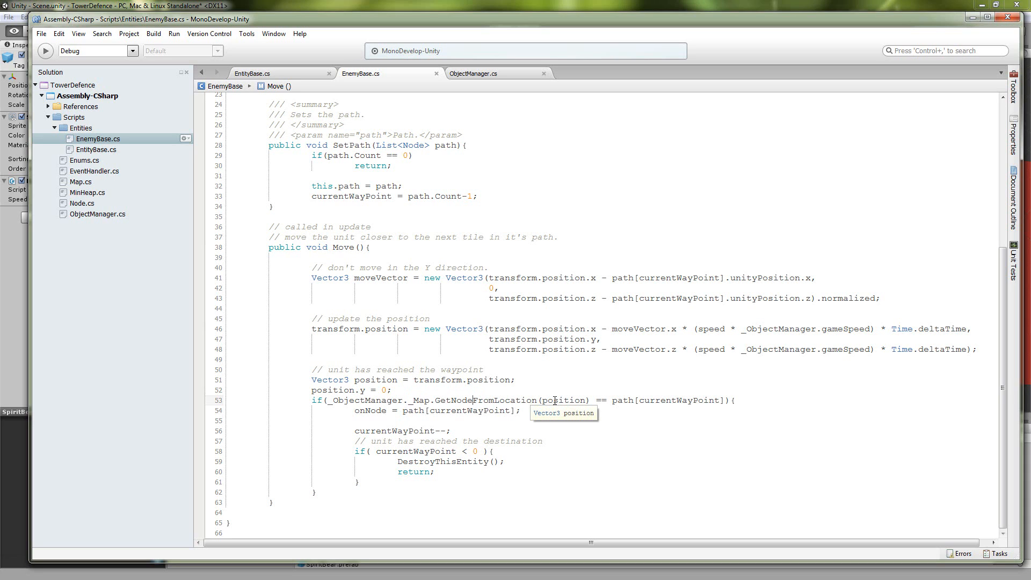
mouse_move(613, 401)
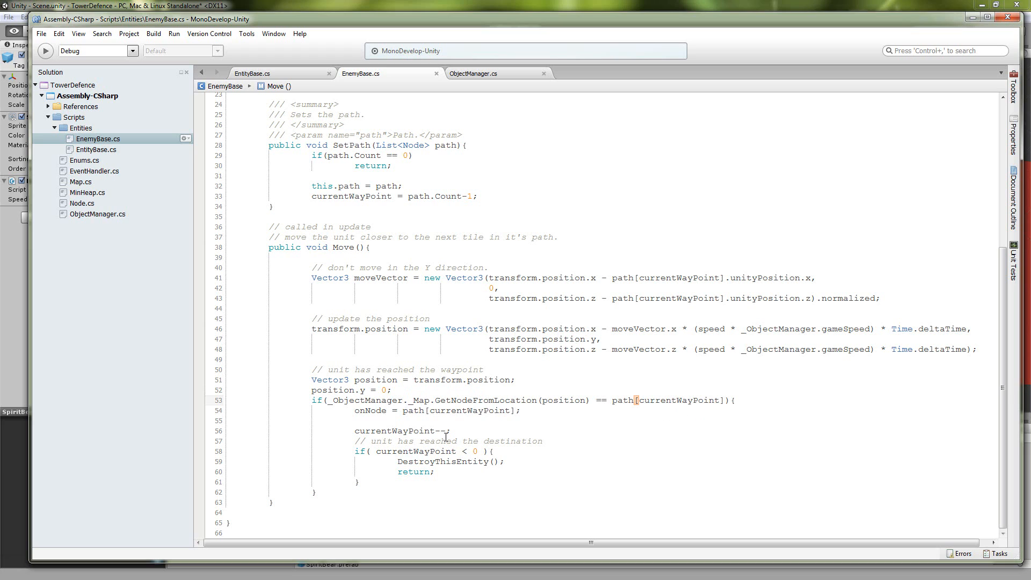
Highlight the waypoint index and destination-reached lines in Move's waypoint-reached block
double_click(498, 410)
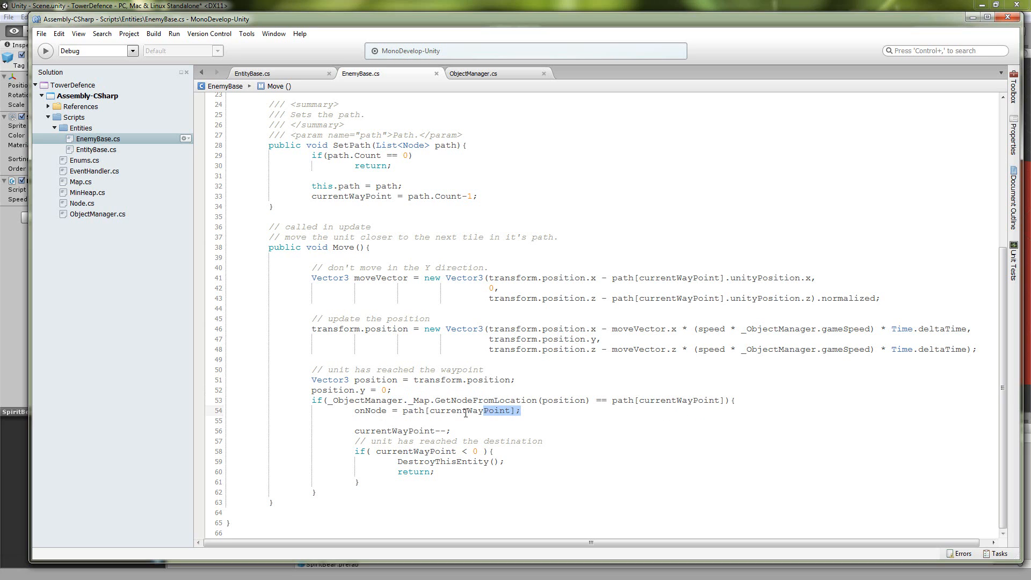
click(460, 429)
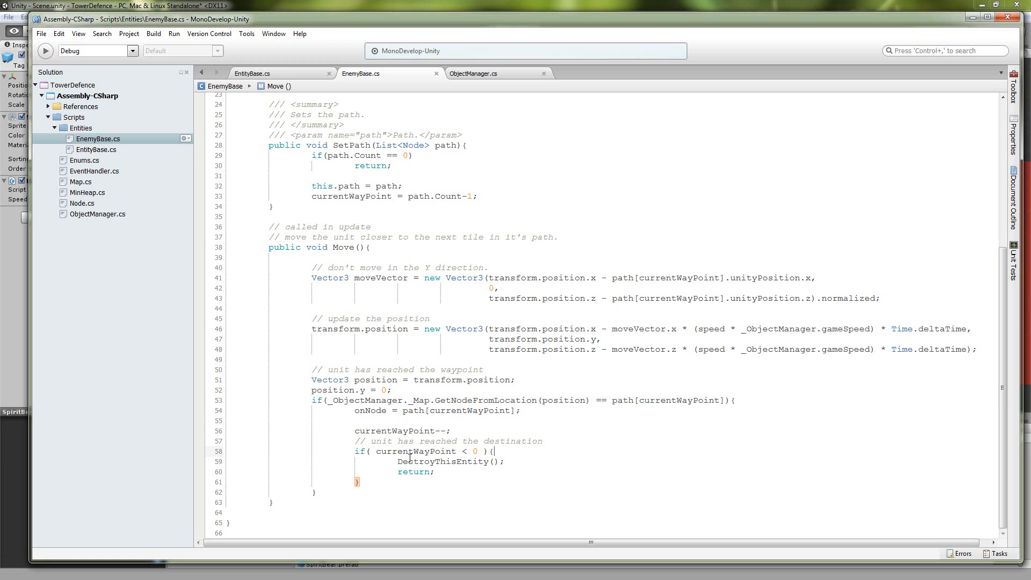
mouse_move(477, 451)
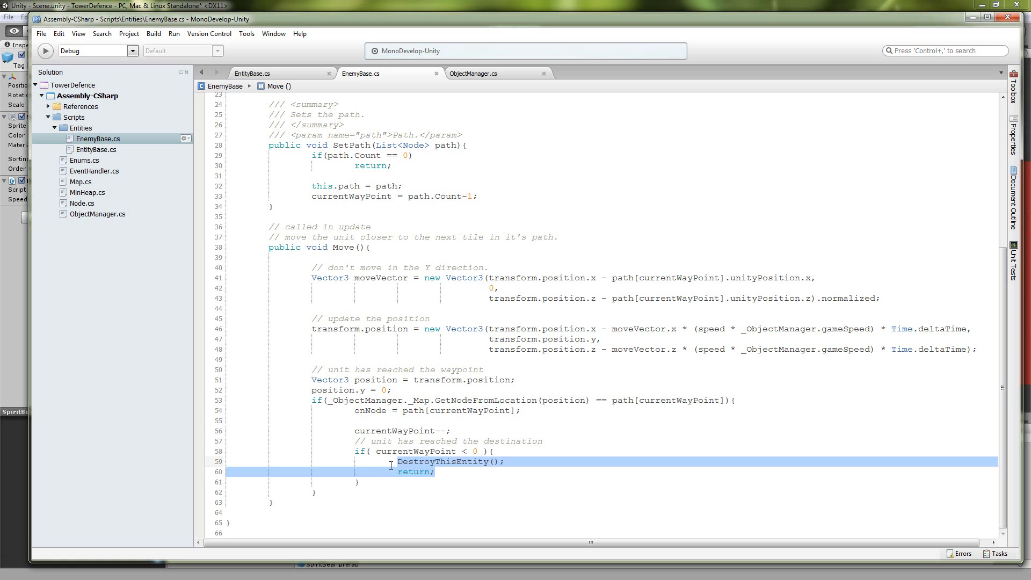
click(456, 473)
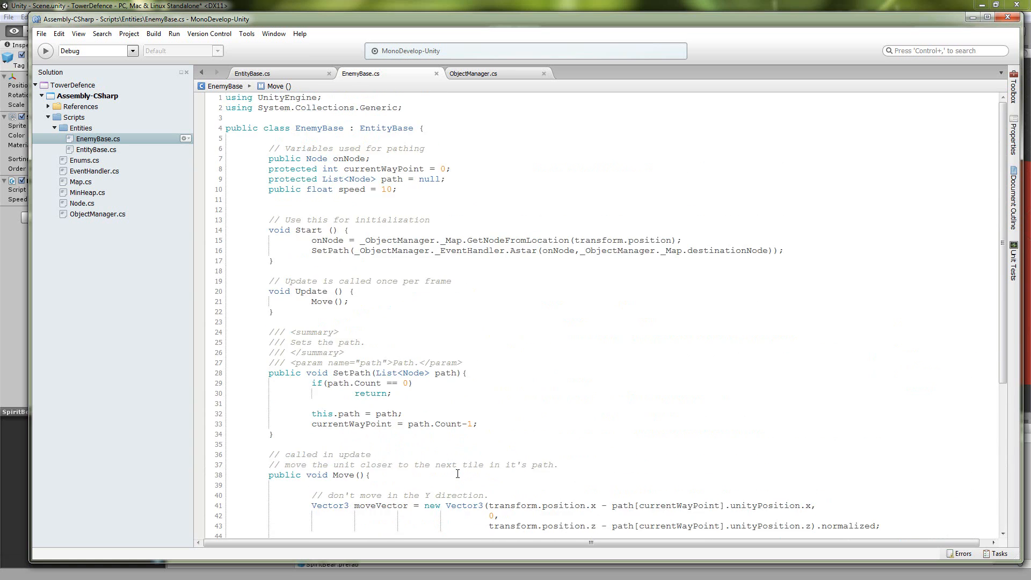
Scroll EnemyBase.cs back down to the Move method's waypoint-reached block
scroll(down, 3)
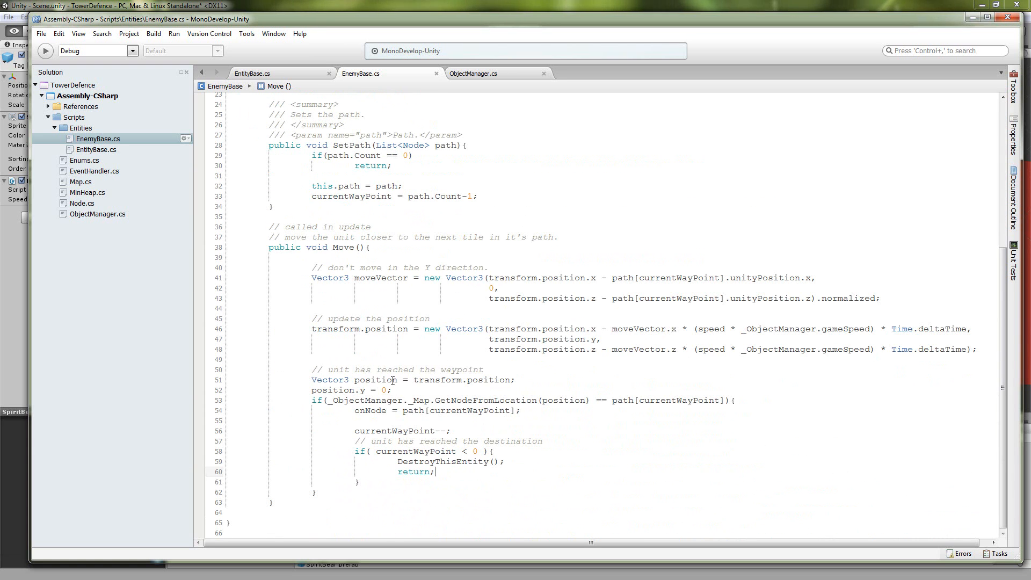
mouse_move(386, 313)
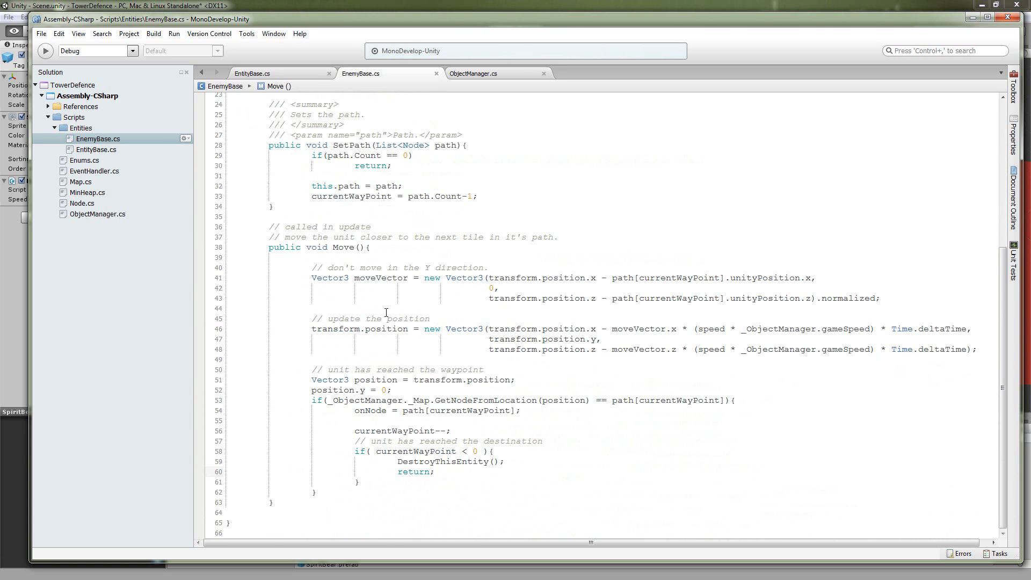